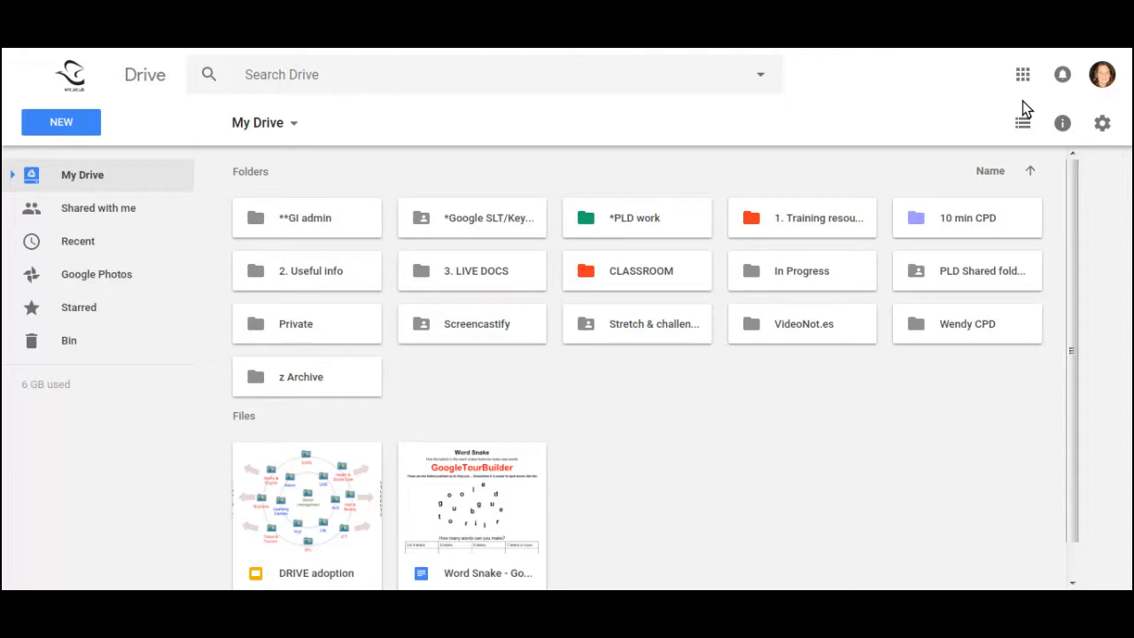
mouse_move(1022, 75)
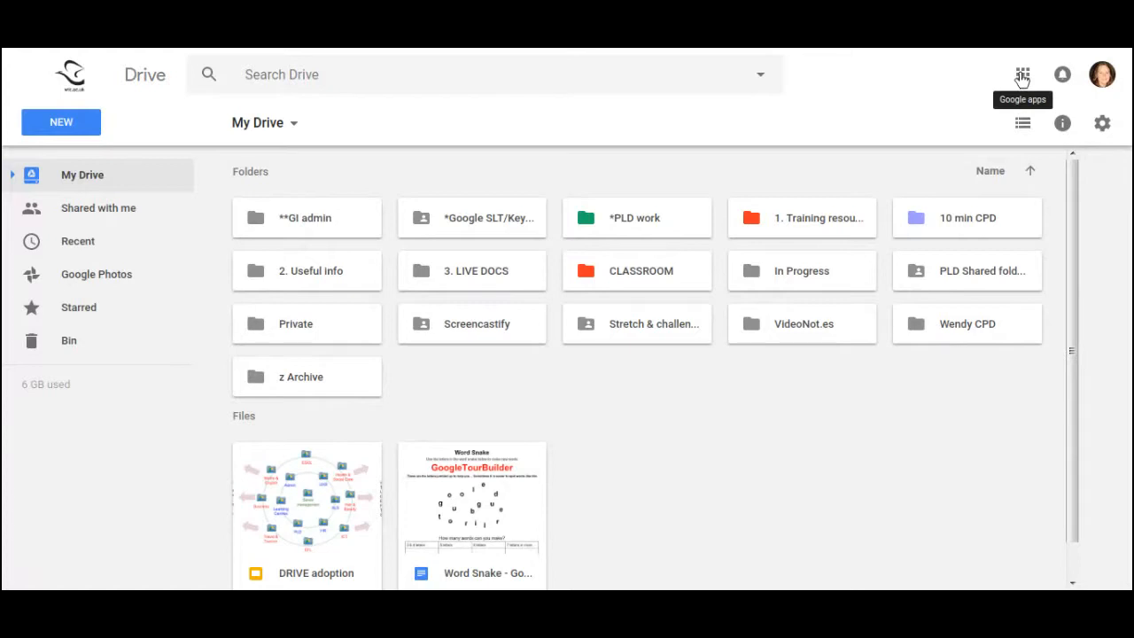
Step: Browse My Drive, switching its layout to a detailed list and back to the grid
click(1025, 73)
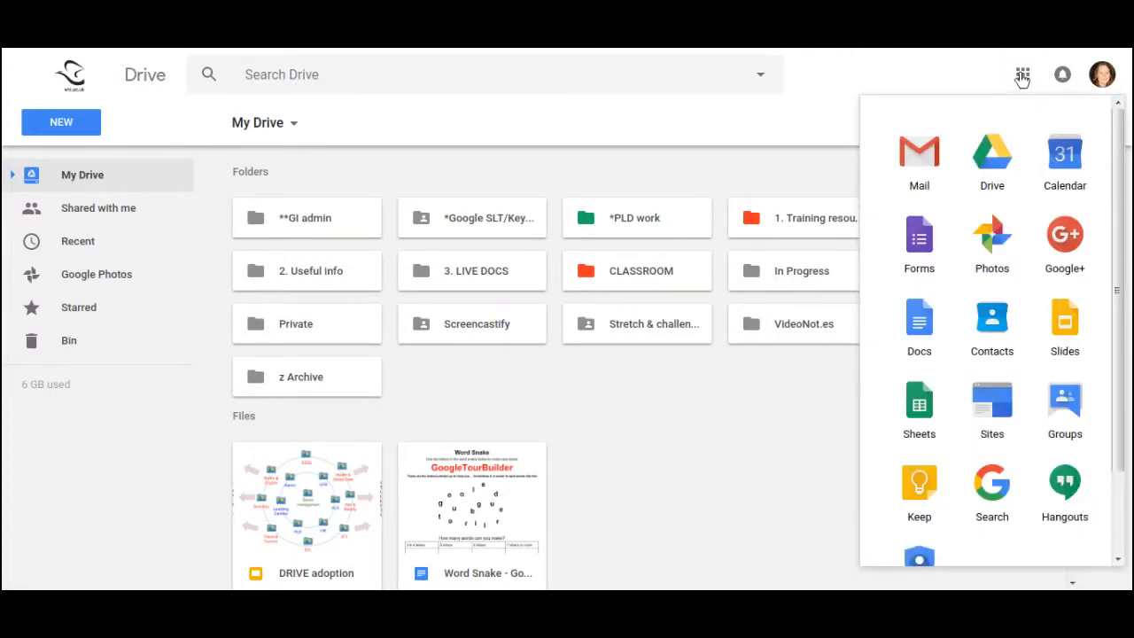
mouse_move(993, 121)
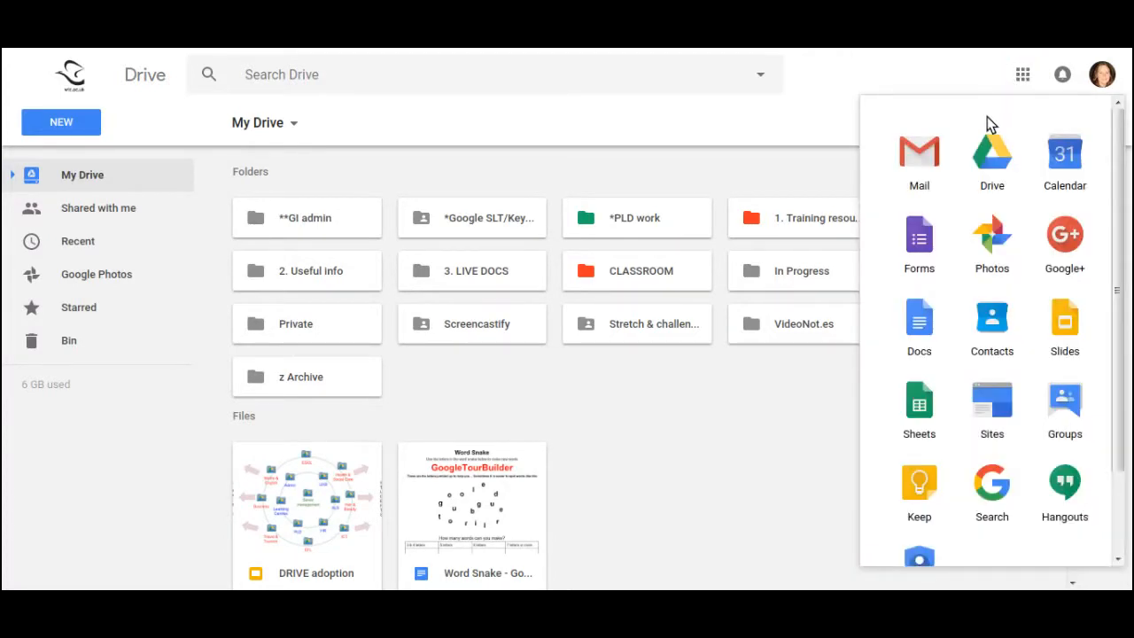
mouse_move(1003, 158)
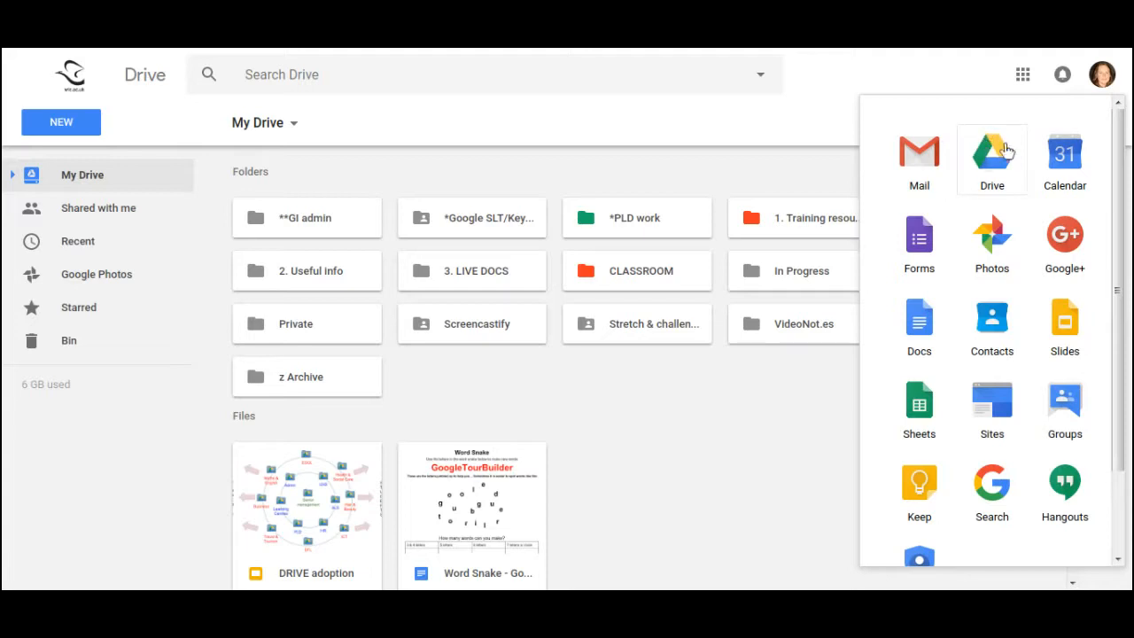
mouse_move(993, 163)
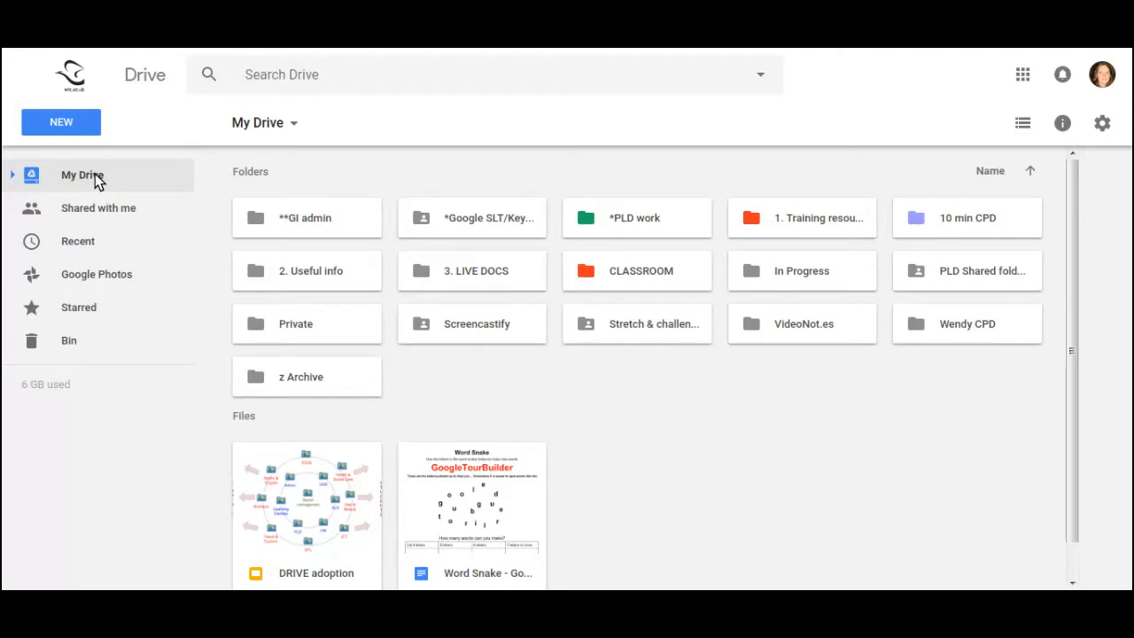
mouse_move(256, 186)
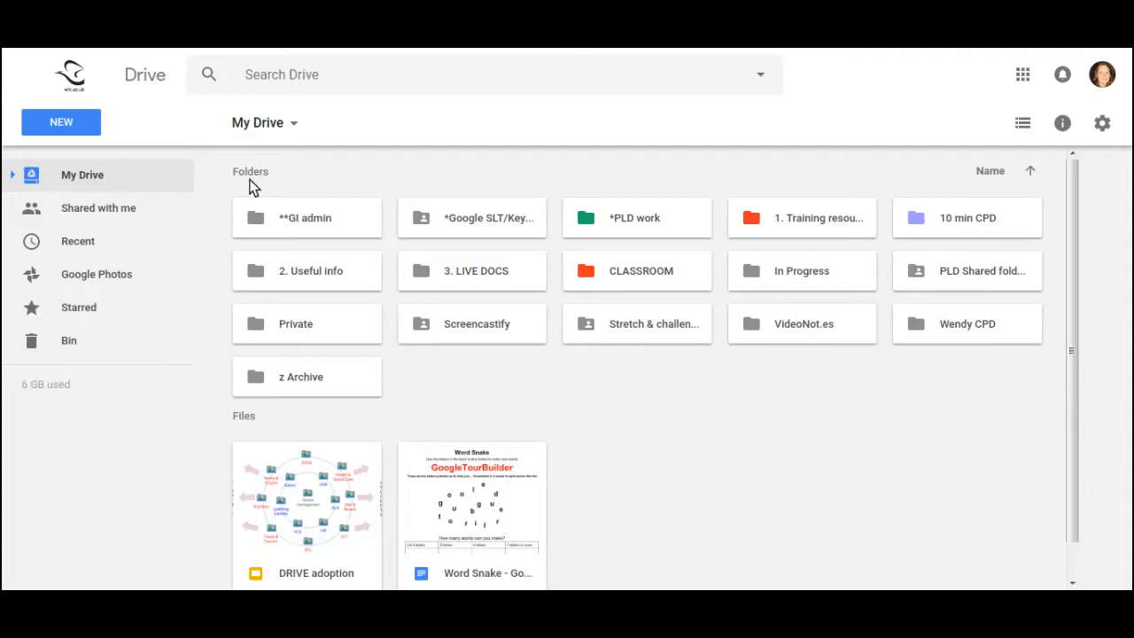
mouse_move(514, 543)
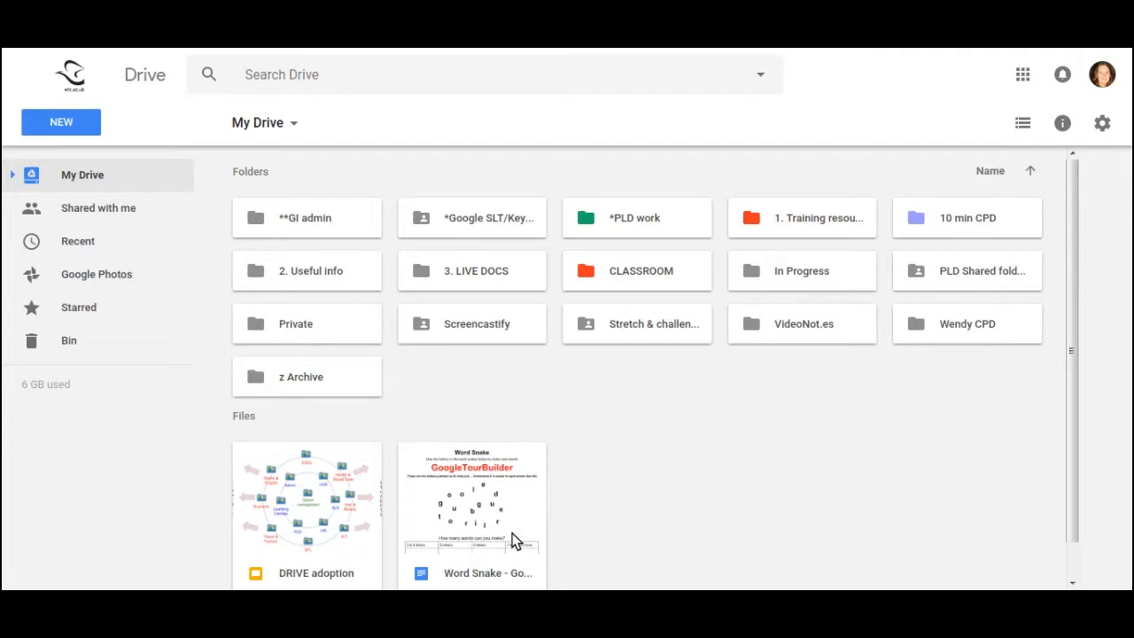
mouse_move(946, 259)
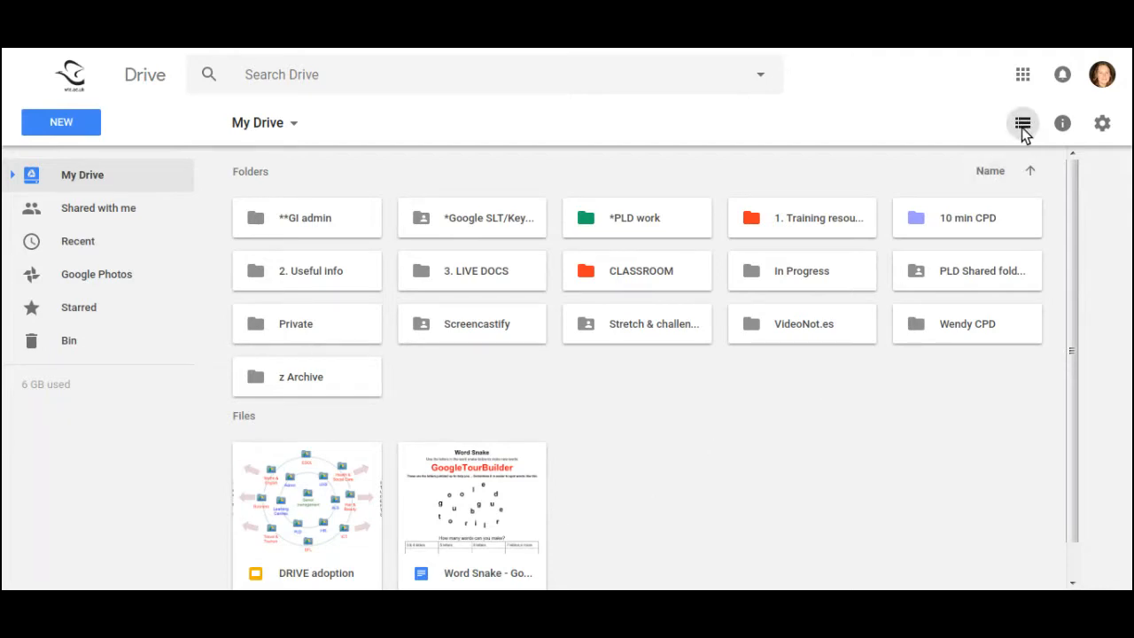
mouse_move(1025, 123)
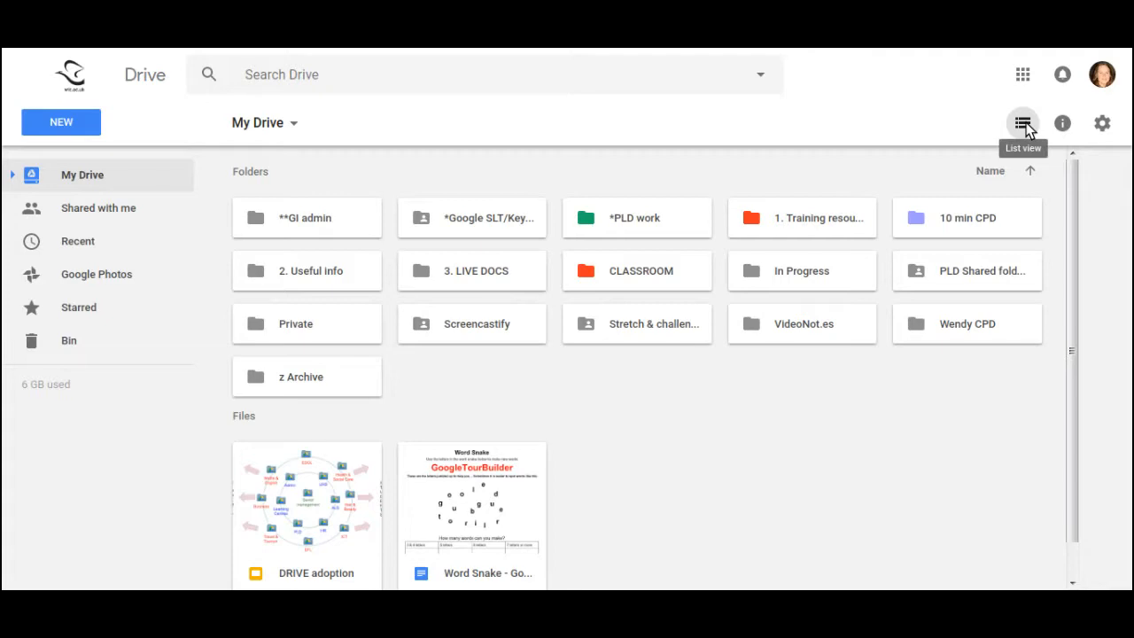
click(1025, 123)
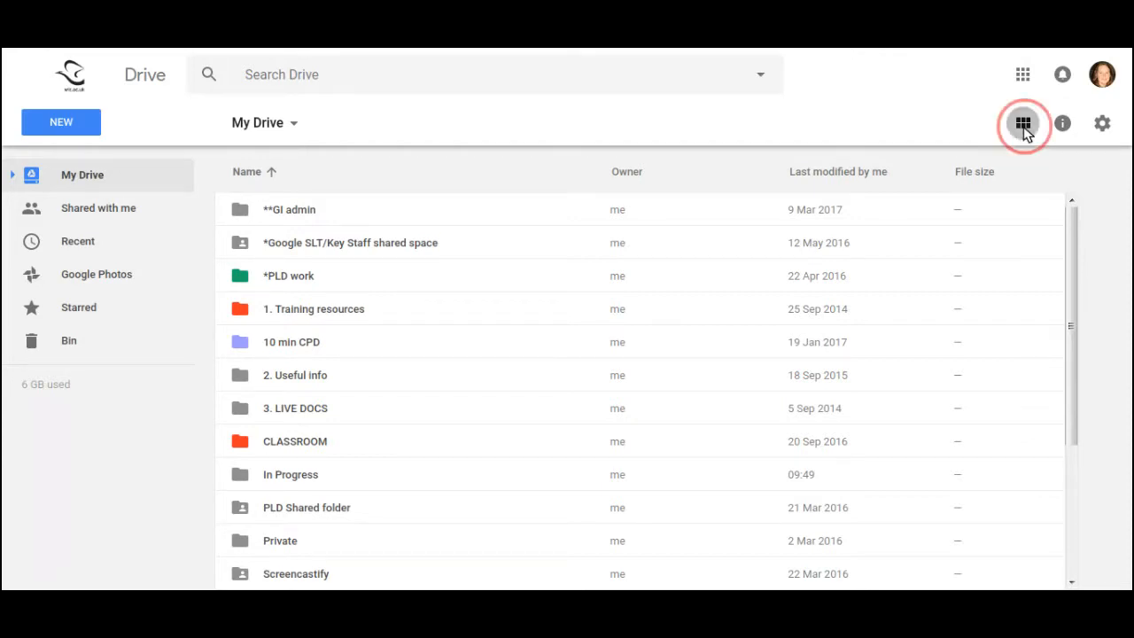
click(1024, 124)
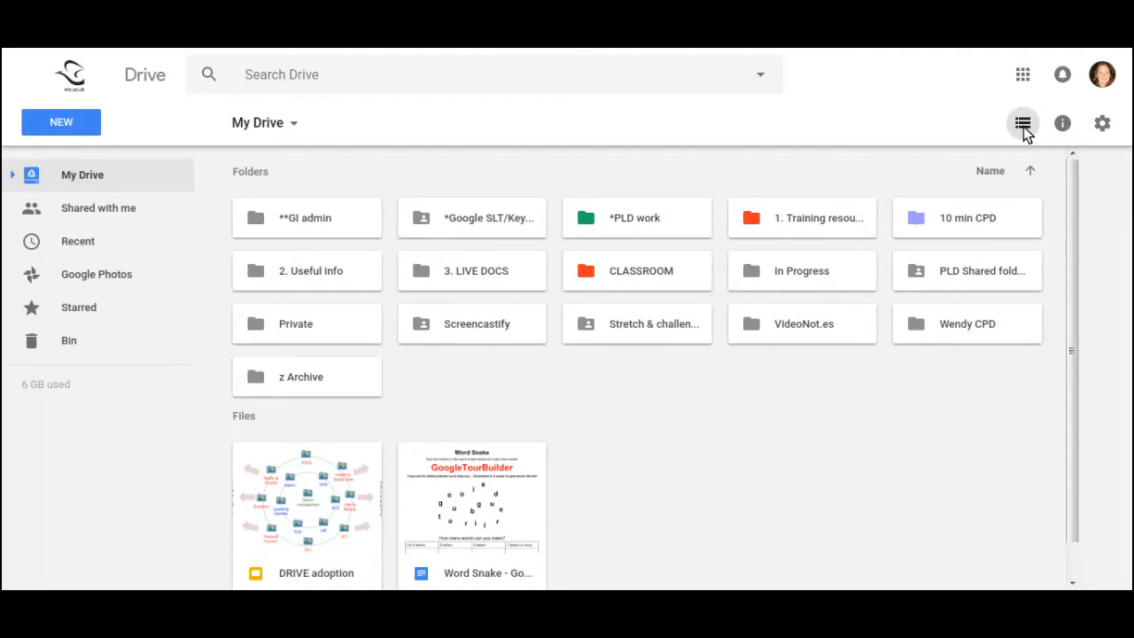
mouse_move(110, 180)
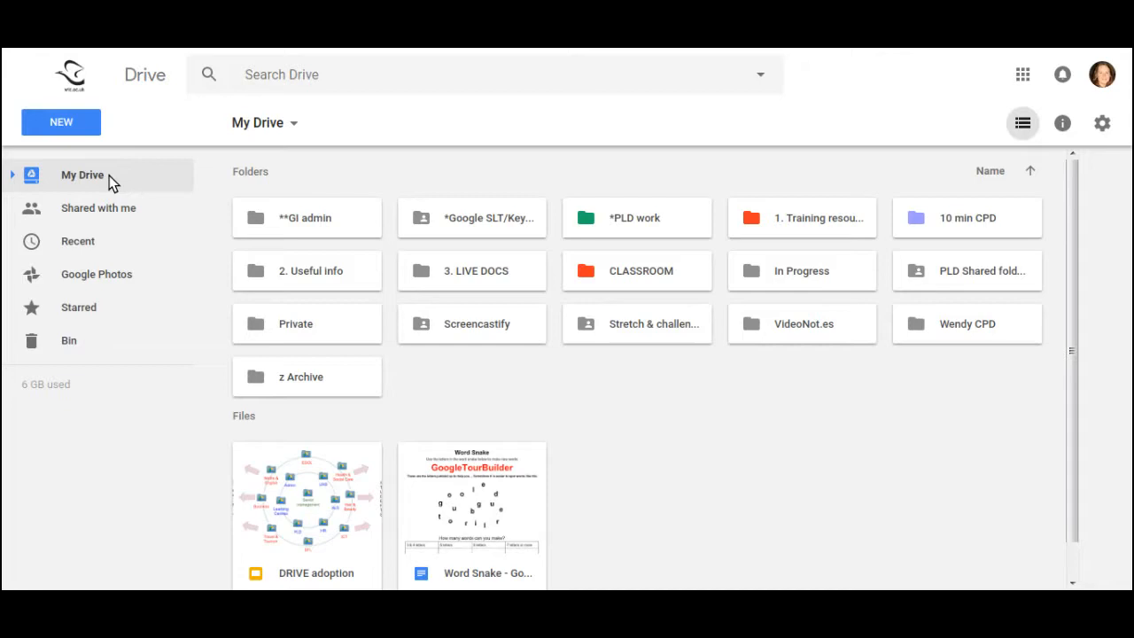
Step: Switch between Shared with me and My Drive, ending on the shared files list
click(99, 208)
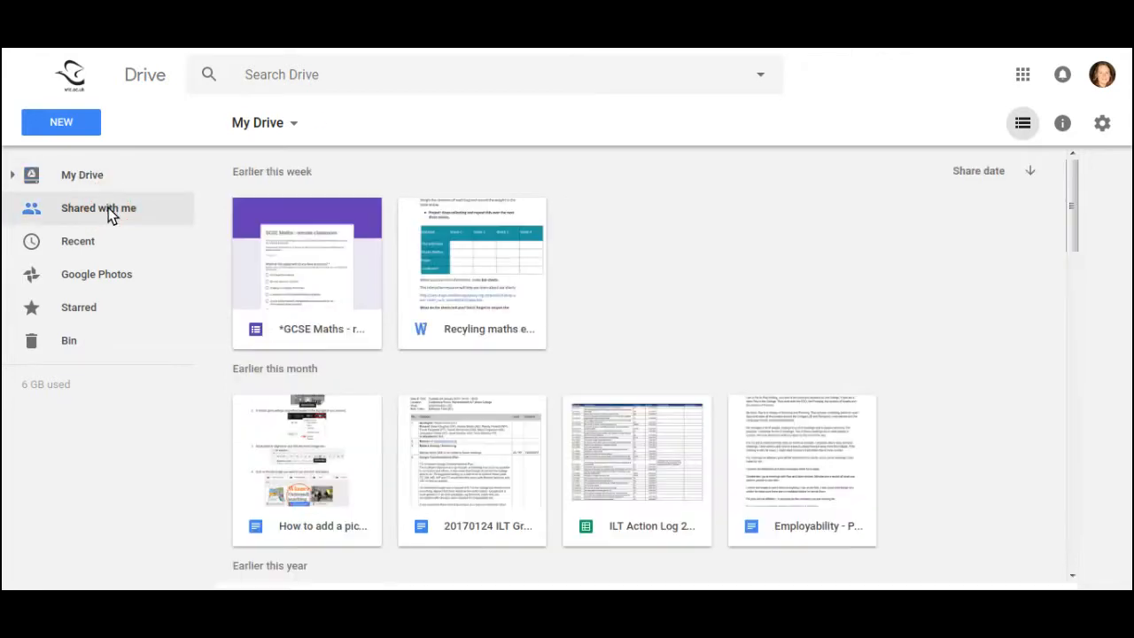
click(99, 207)
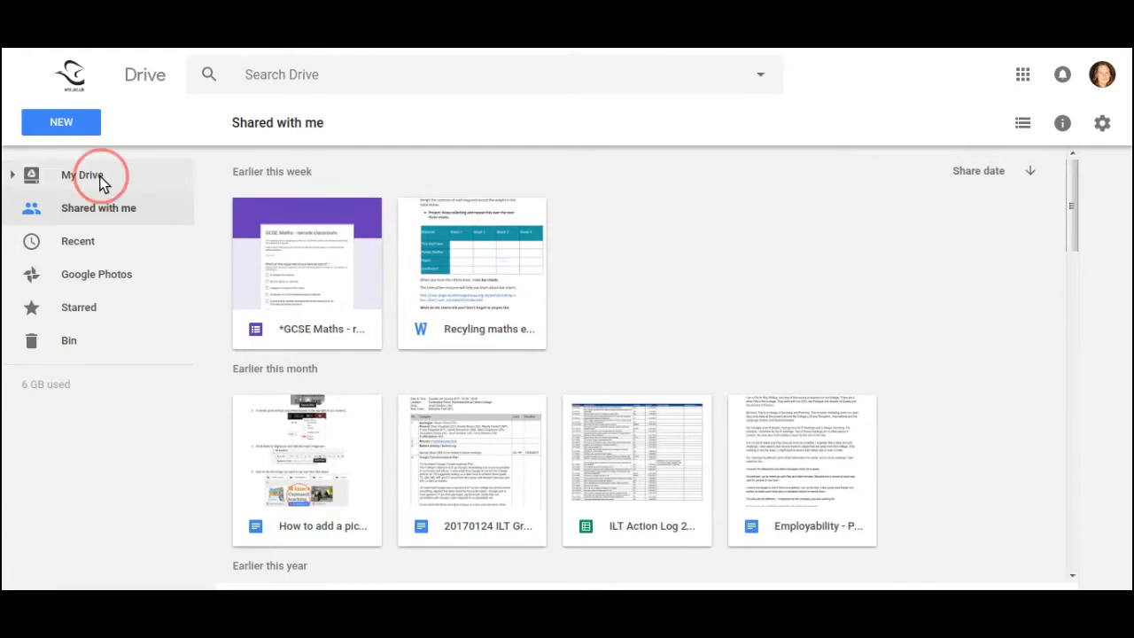
click(81, 175)
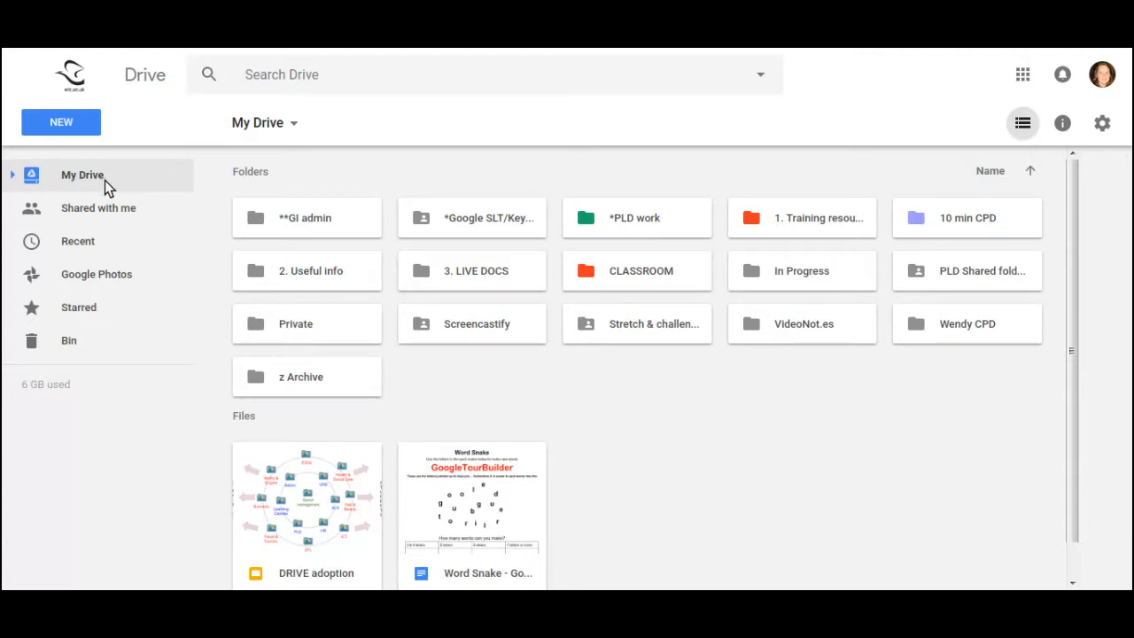
mouse_move(505, 237)
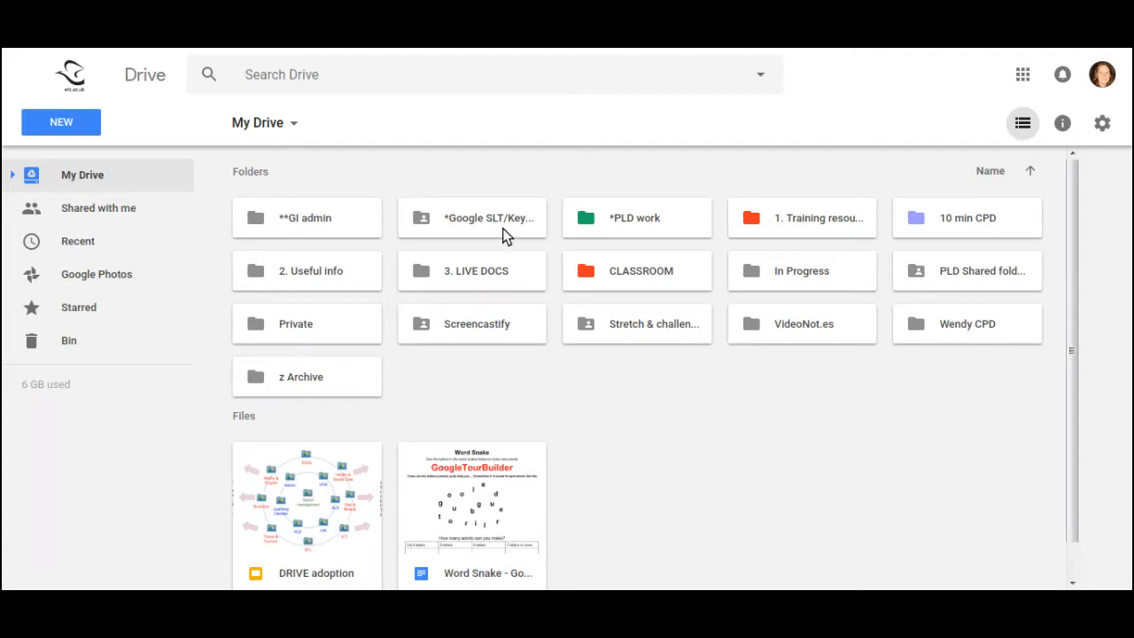
mouse_move(507, 228)
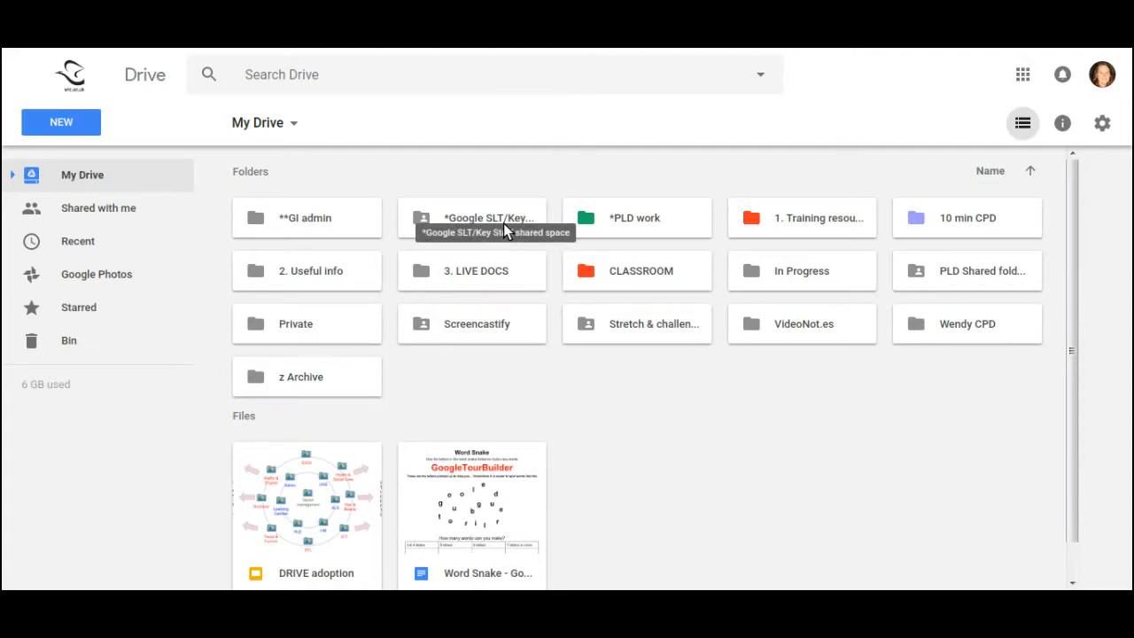
mouse_move(127, 227)
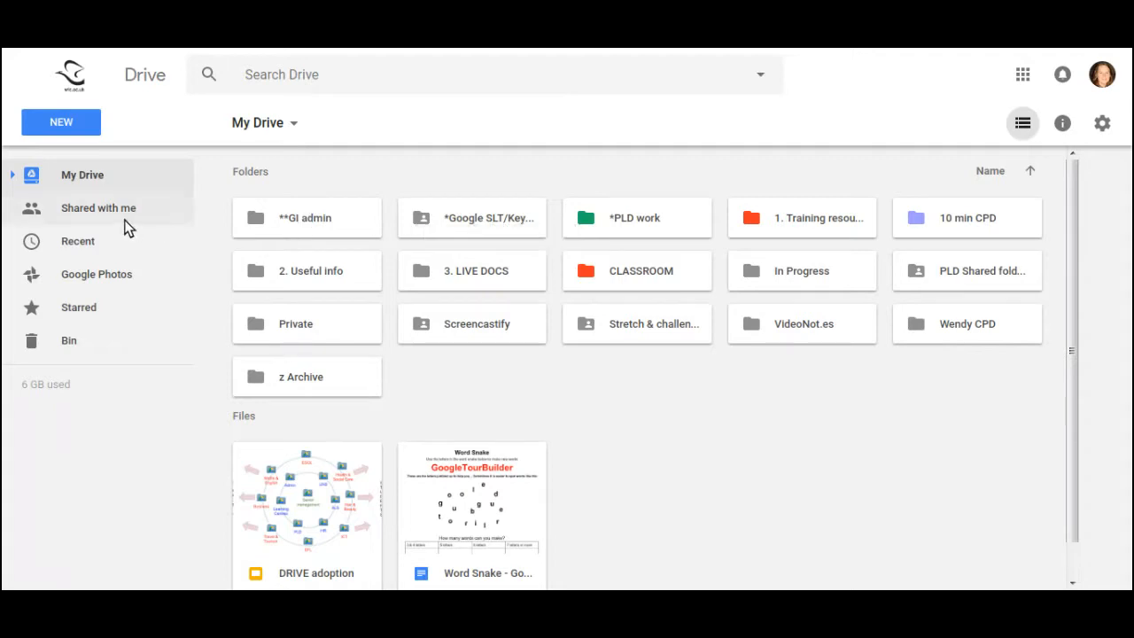
click(97, 207)
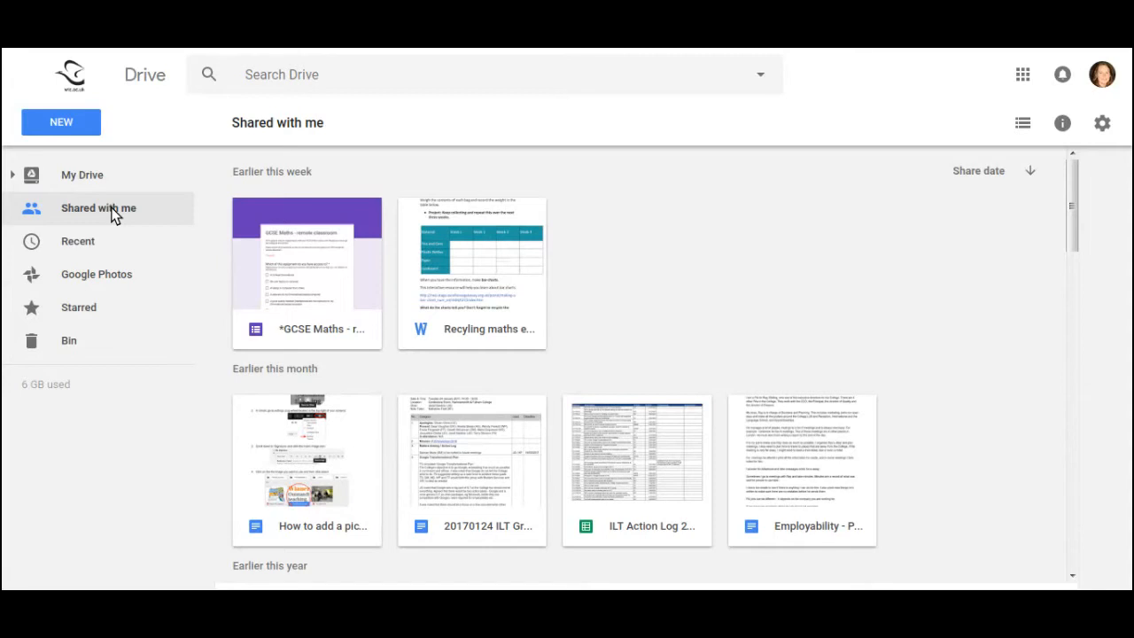
mouse_move(294, 308)
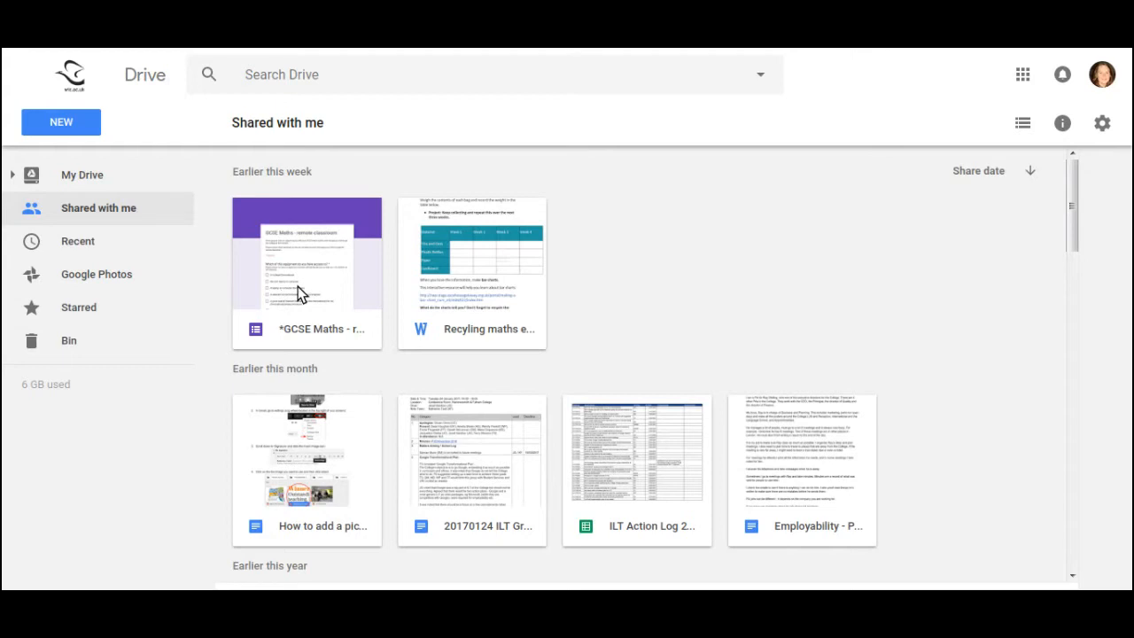
Step: Add the shared 'GCSE Maths - remote classroom' form to My Drive
click(305, 273)
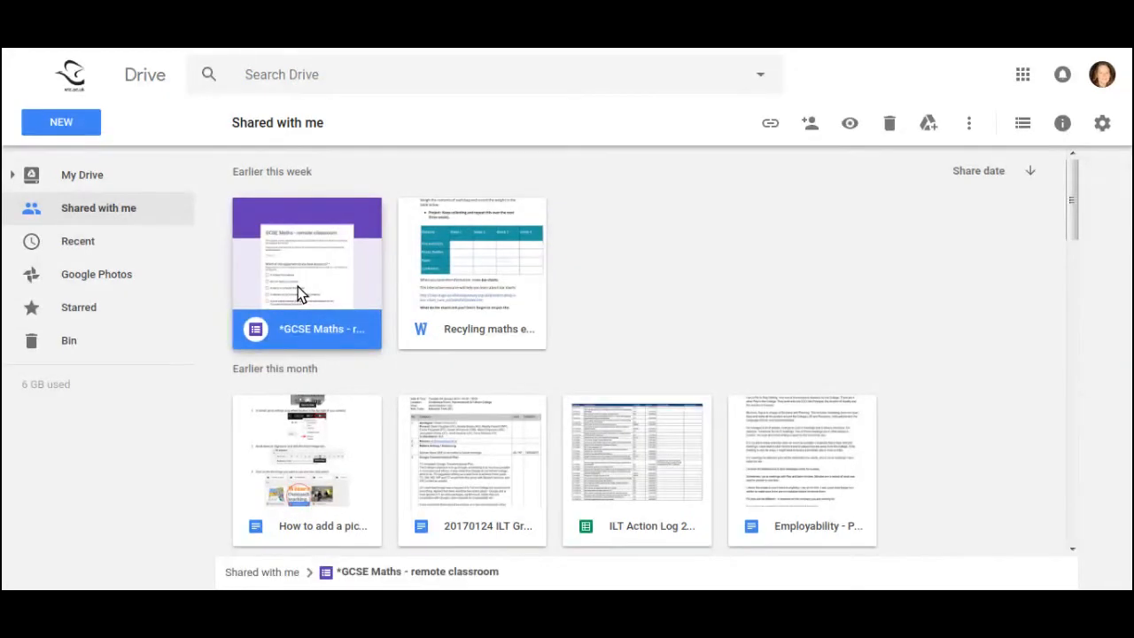
mouse_move(851, 124)
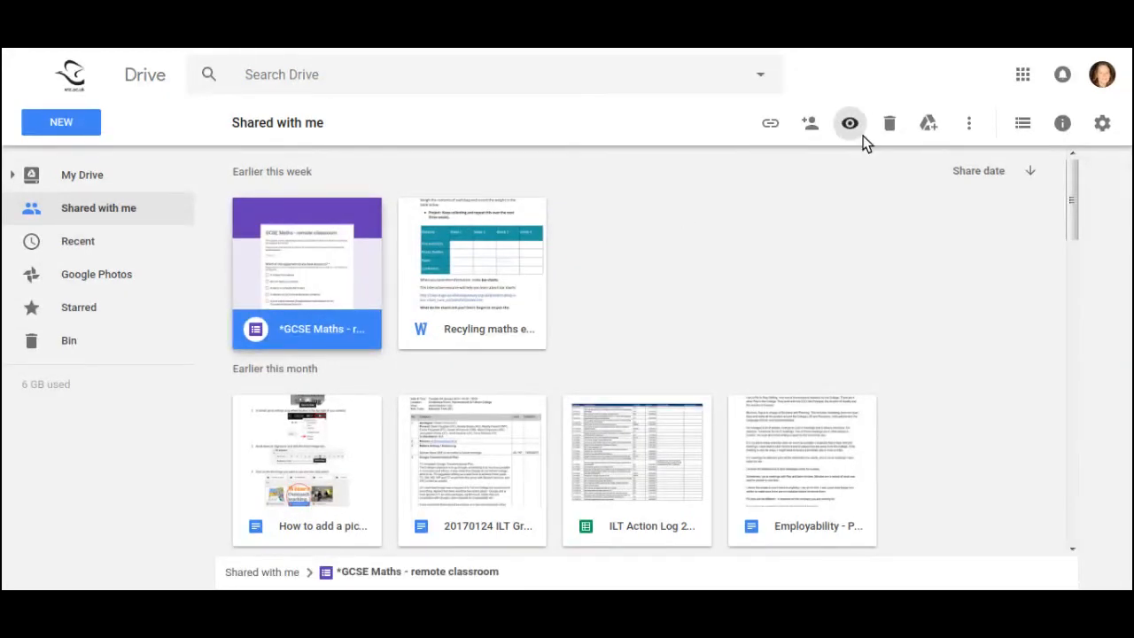
mouse_move(927, 124)
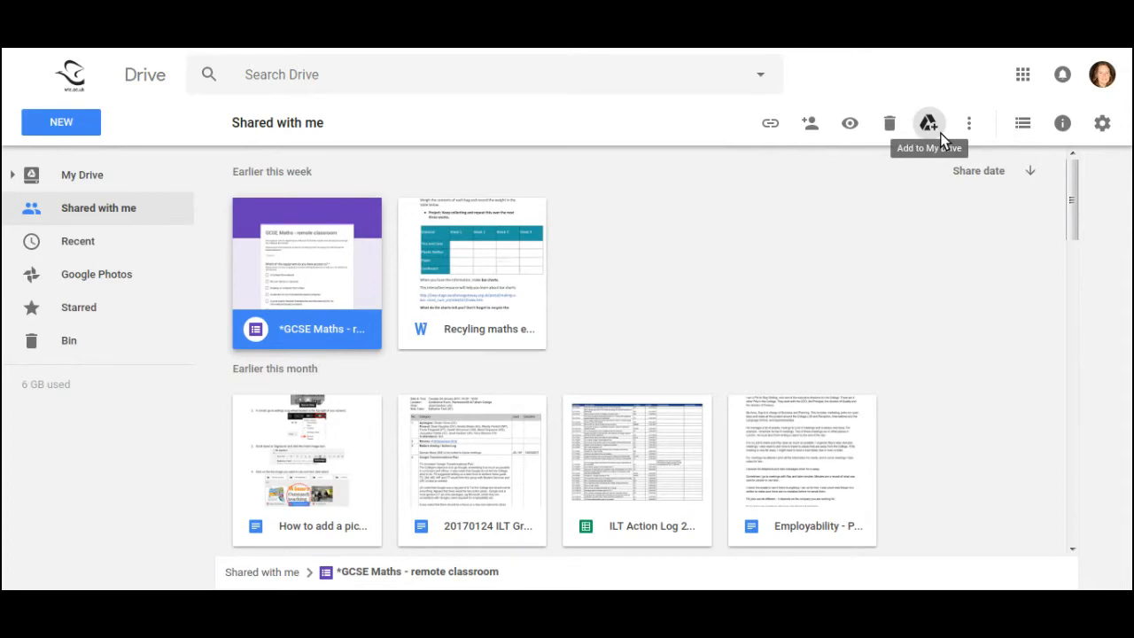
mouse_move(925, 137)
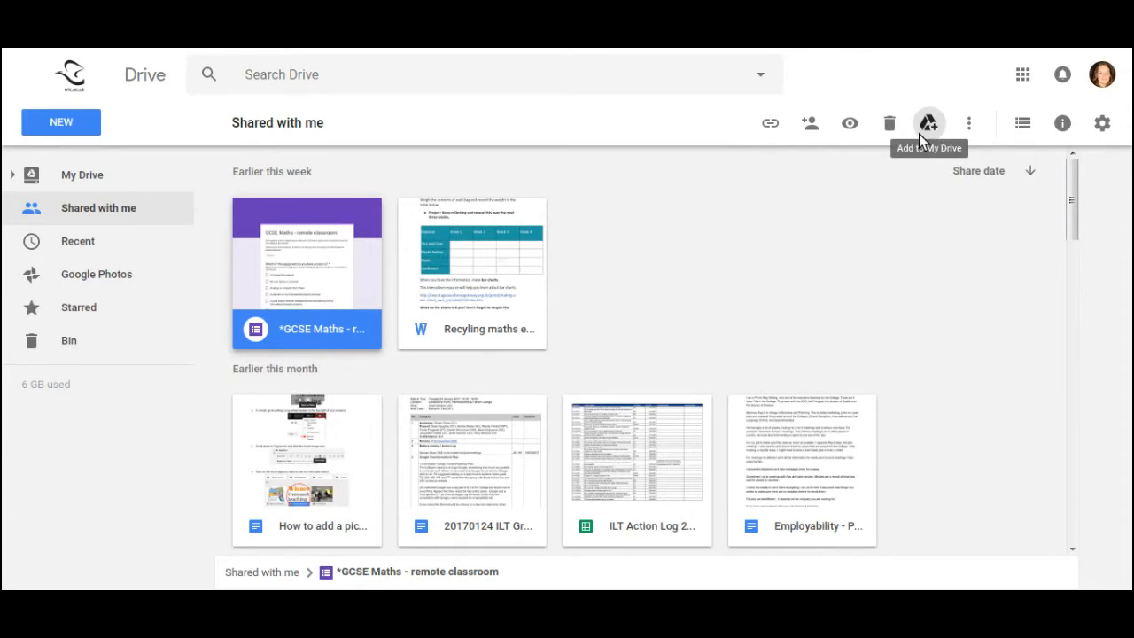
mouse_move(931, 126)
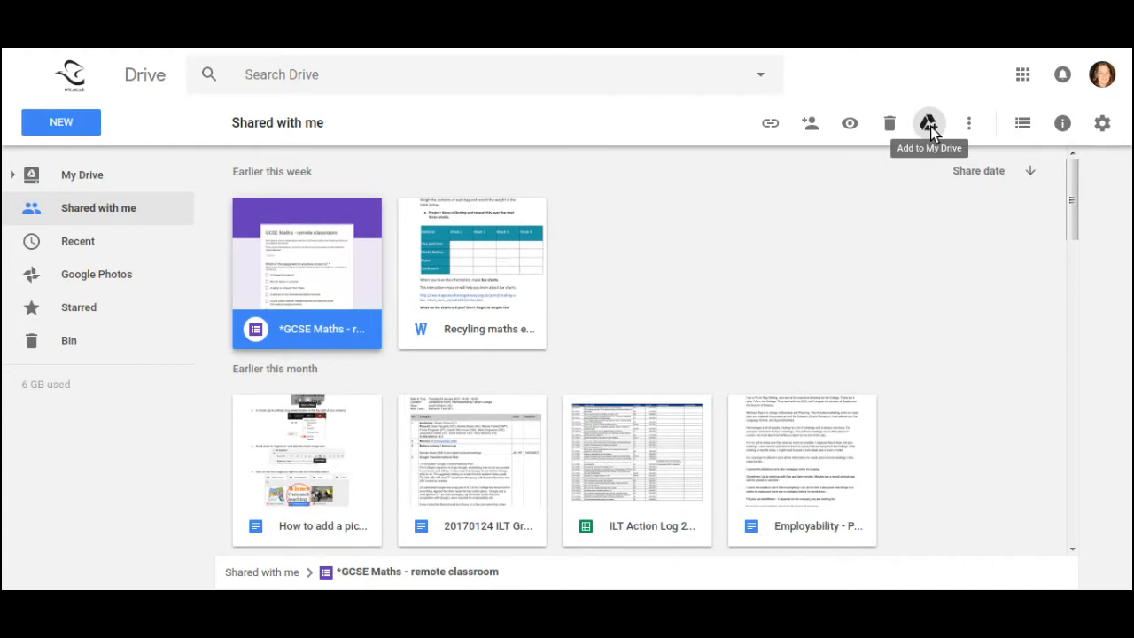
click(929, 124)
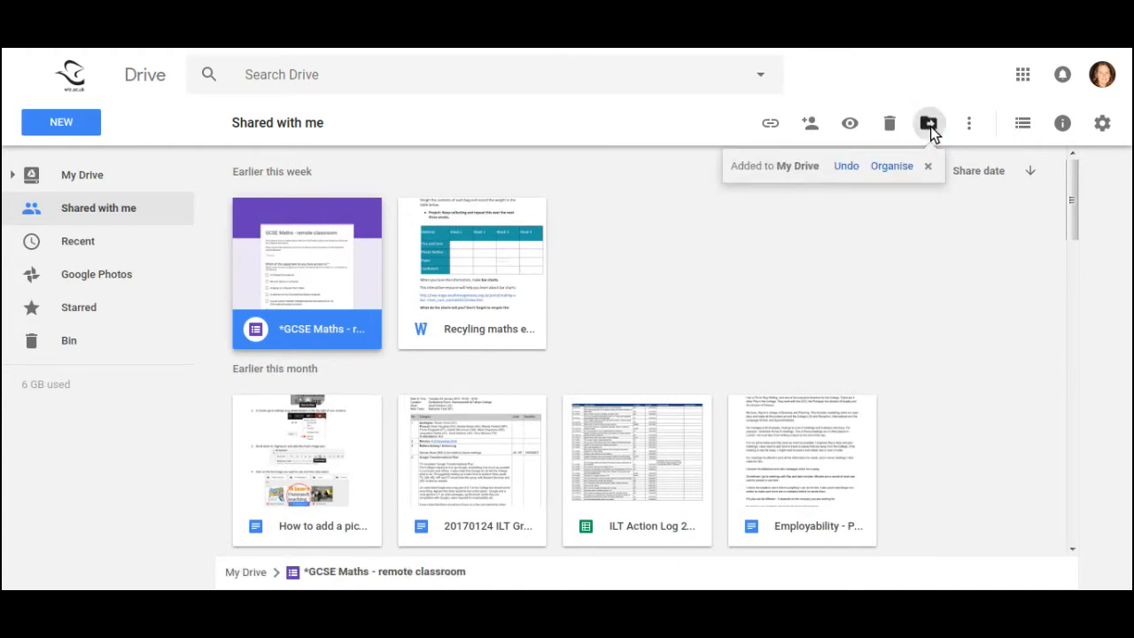
Step: Move the GCSE Maths form from My Drive into the GI admin folder via Organise
click(891, 167)
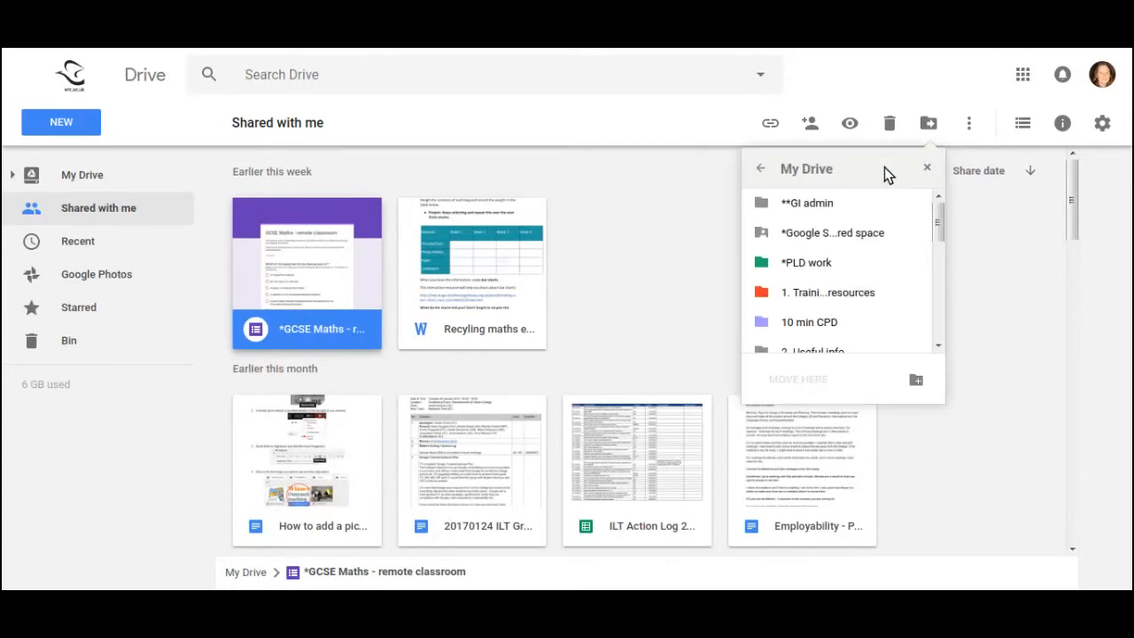
mouse_move(802, 326)
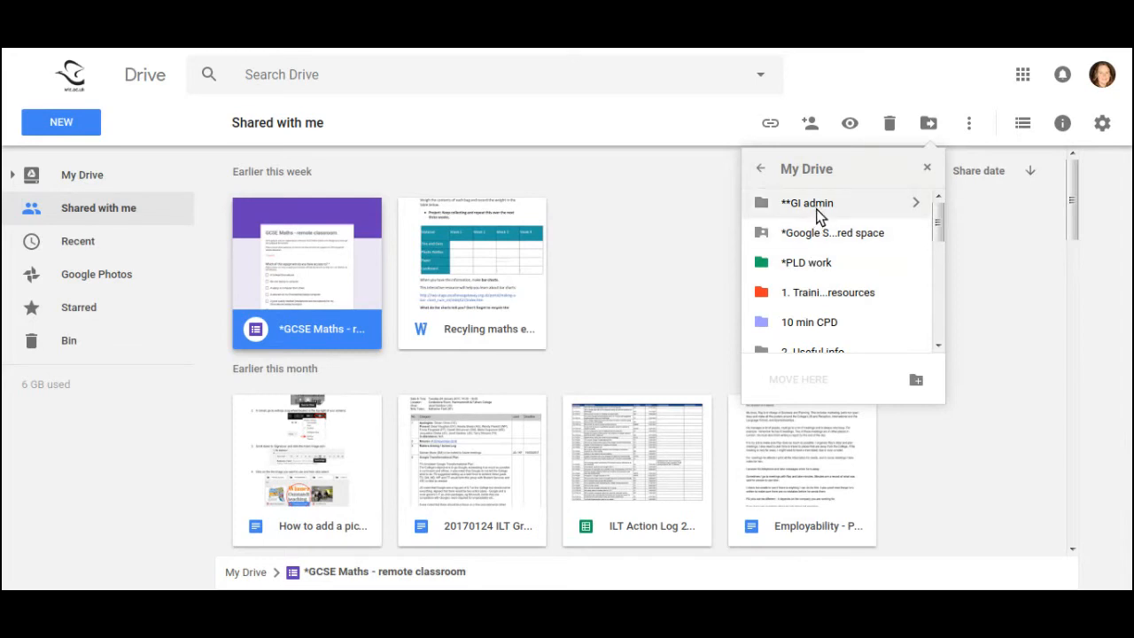
mouse_move(917, 379)
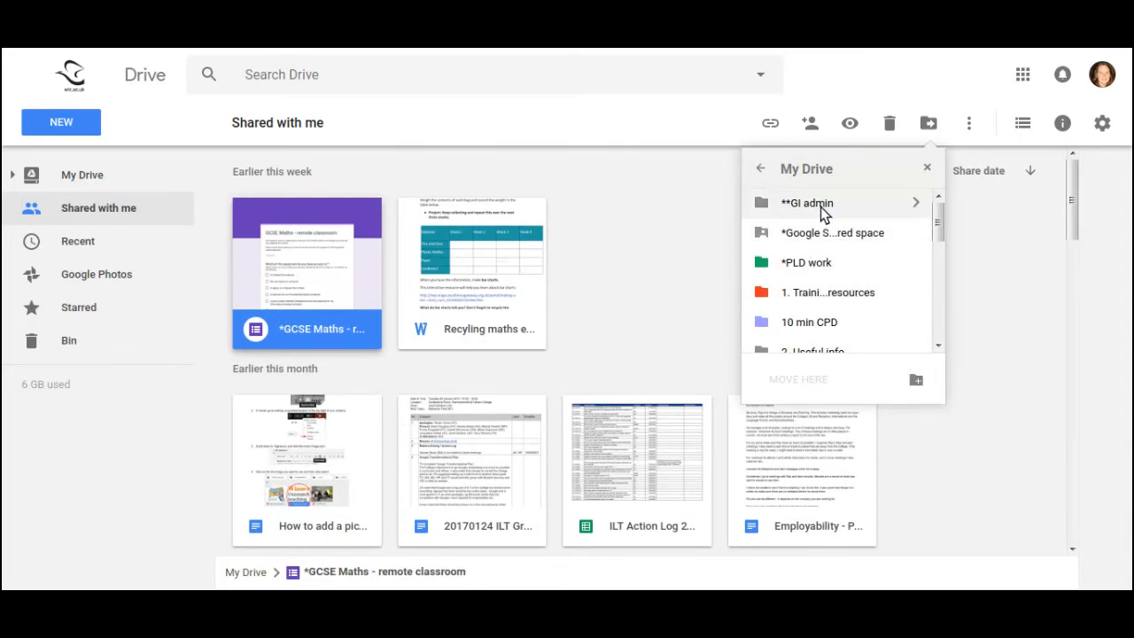
click(809, 202)
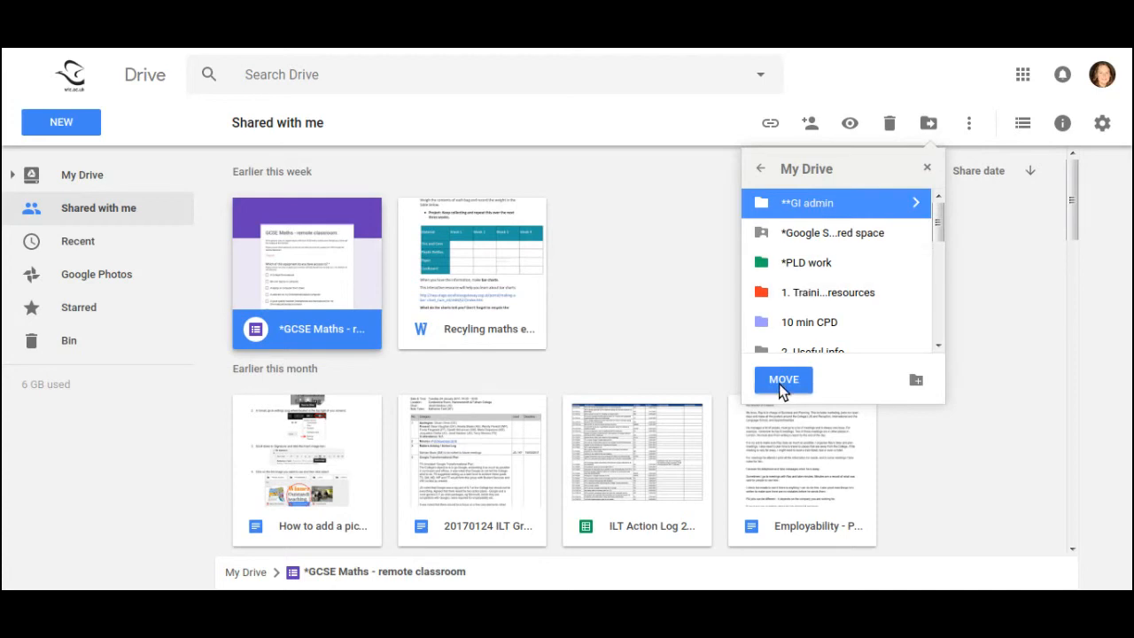
click(783, 380)
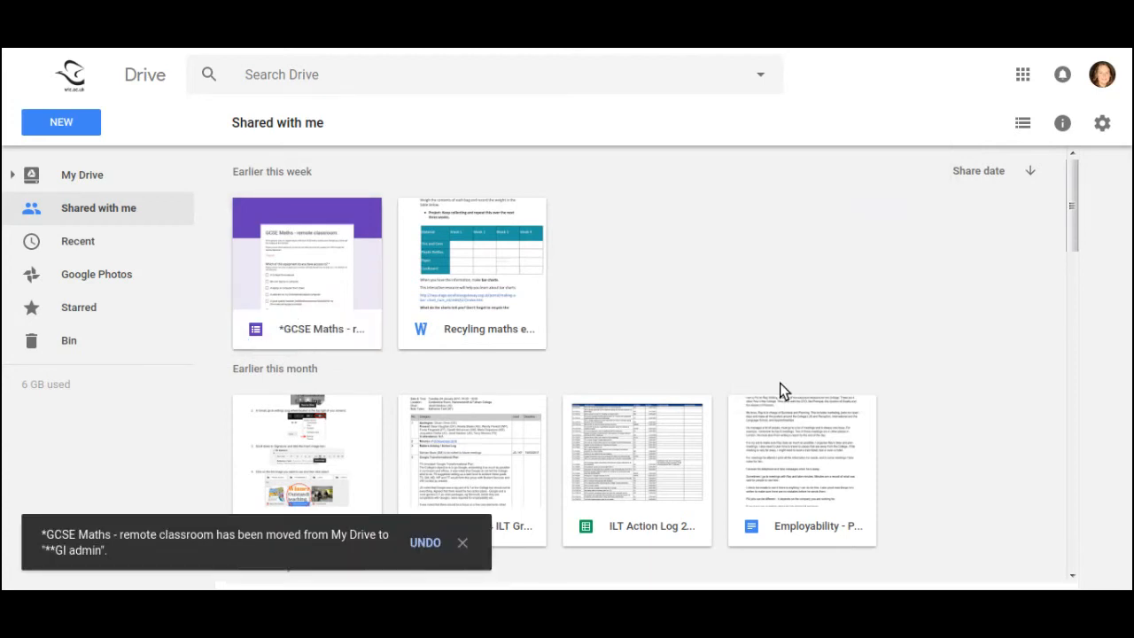
mouse_move(71, 179)
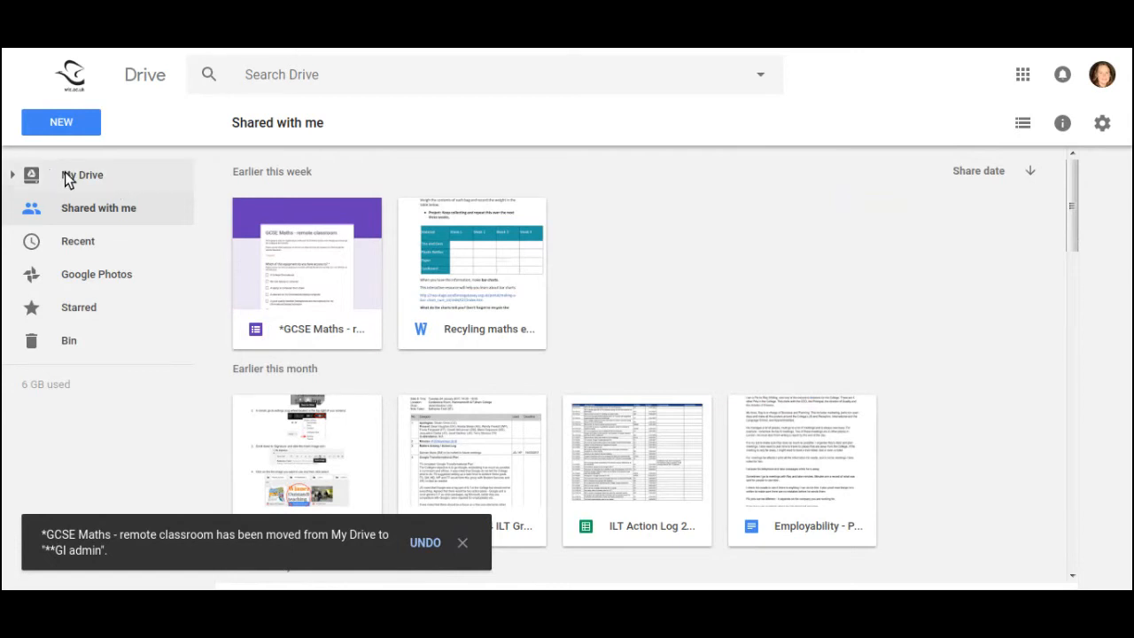
Step: View the GI admin folder in My Drive, where the GCSE Maths form now appears
click(81, 175)
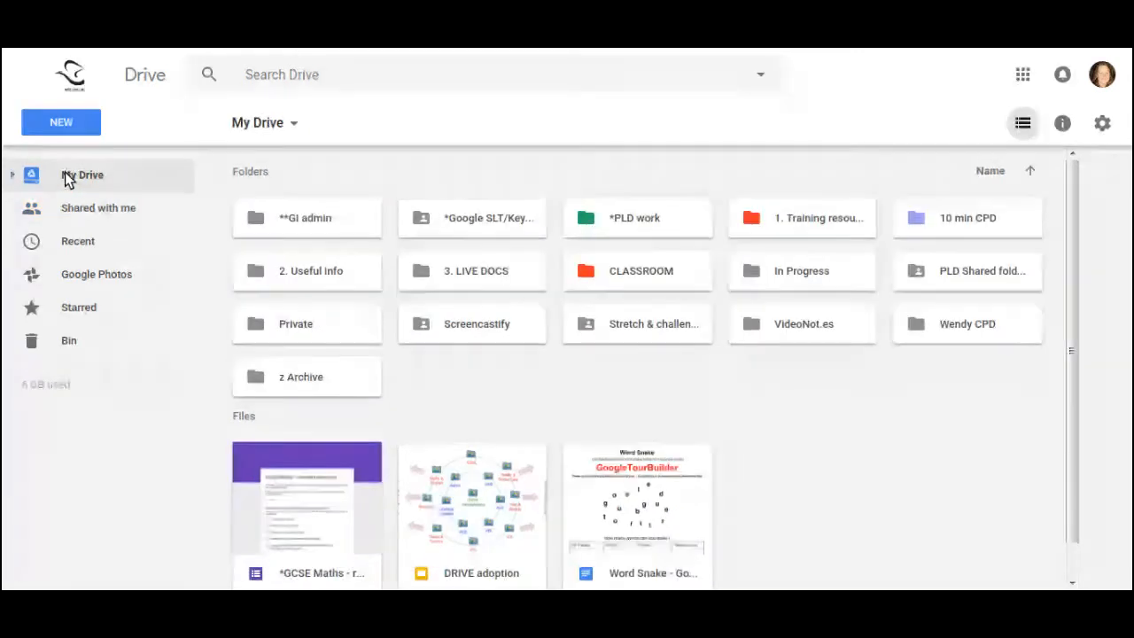
click(305, 216)
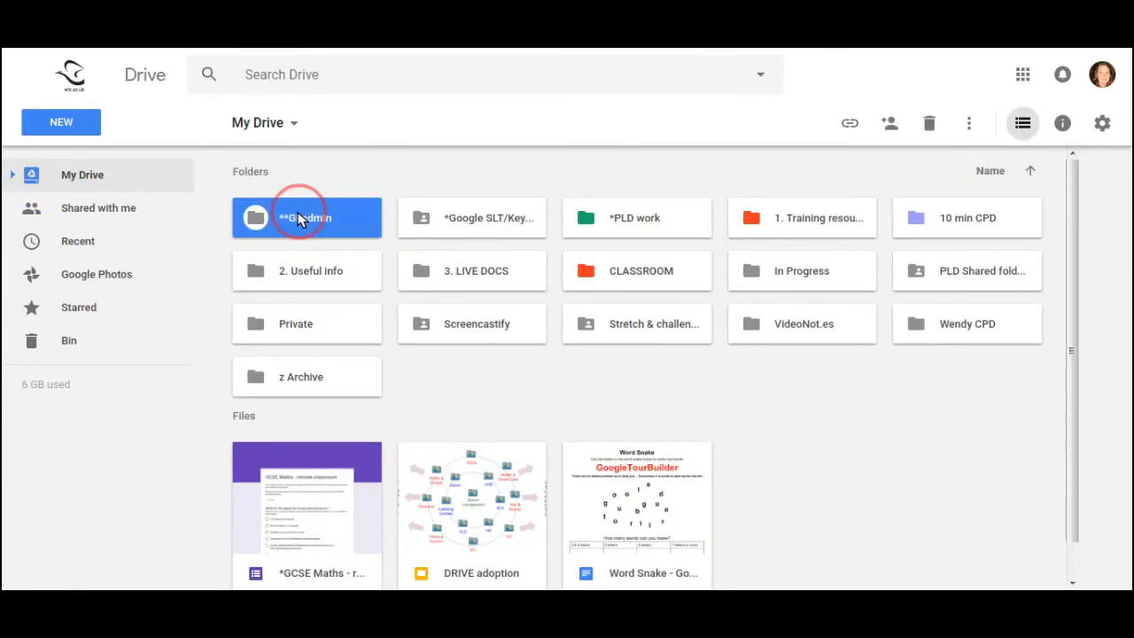
double_click(306, 216)
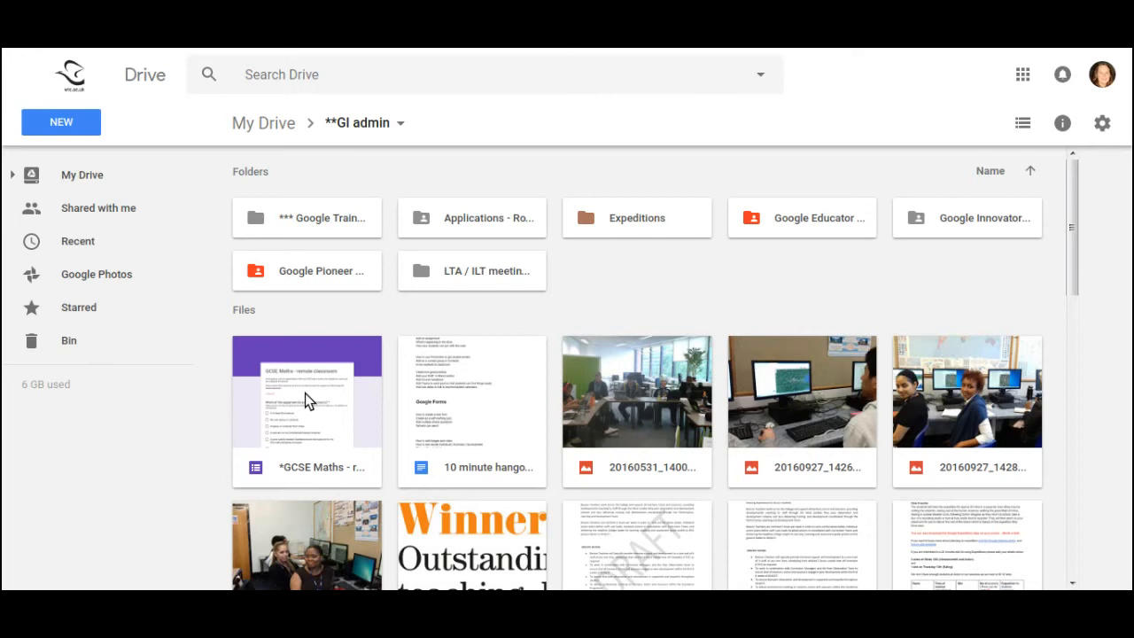
mouse_move(80, 207)
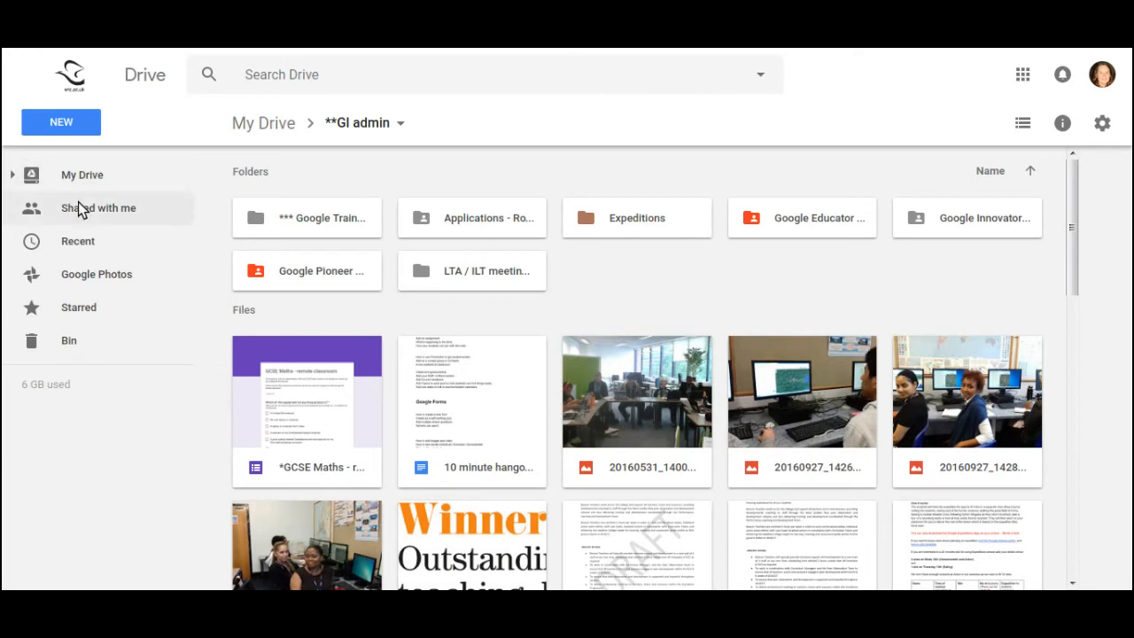
Step: Revisit Shared with me, then return to My Drive's folders and files
click(98, 207)
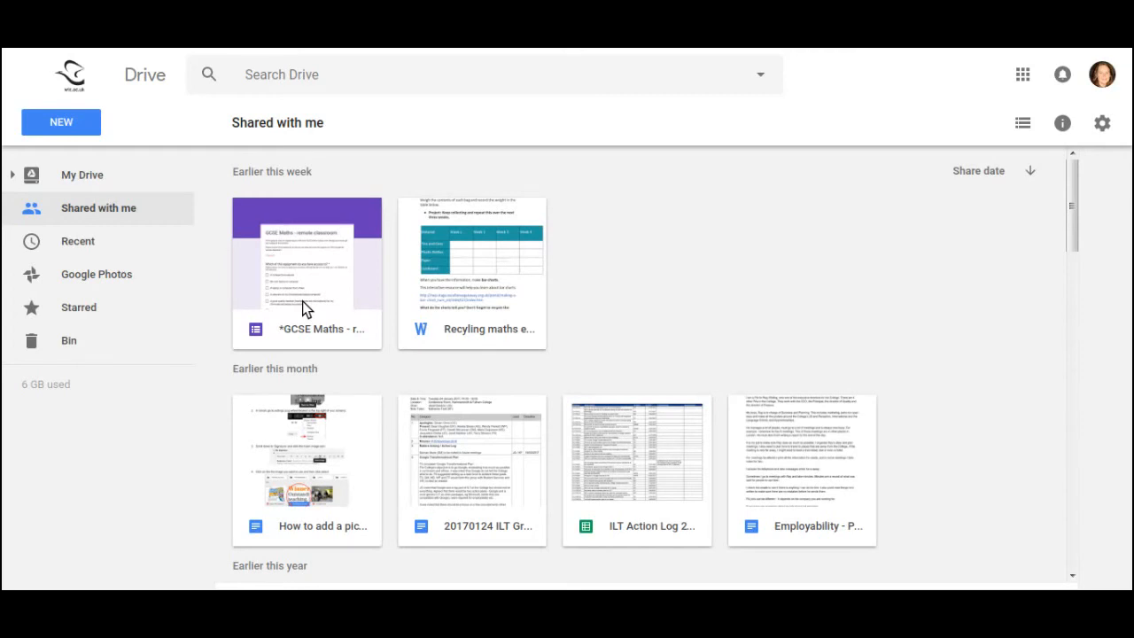
mouse_move(81, 175)
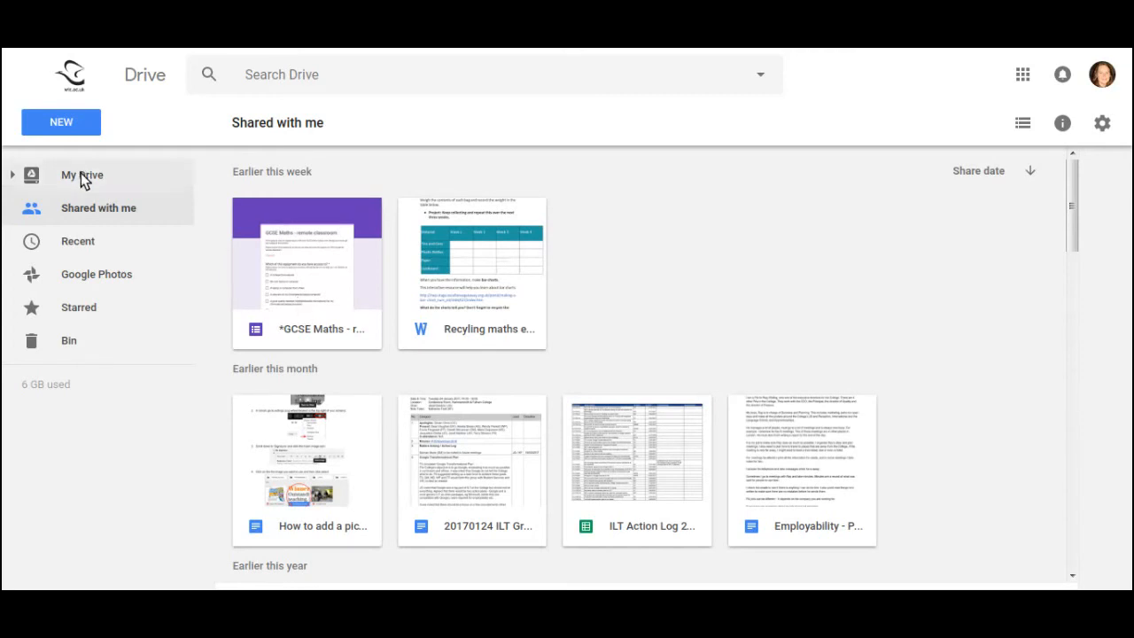
click(81, 176)
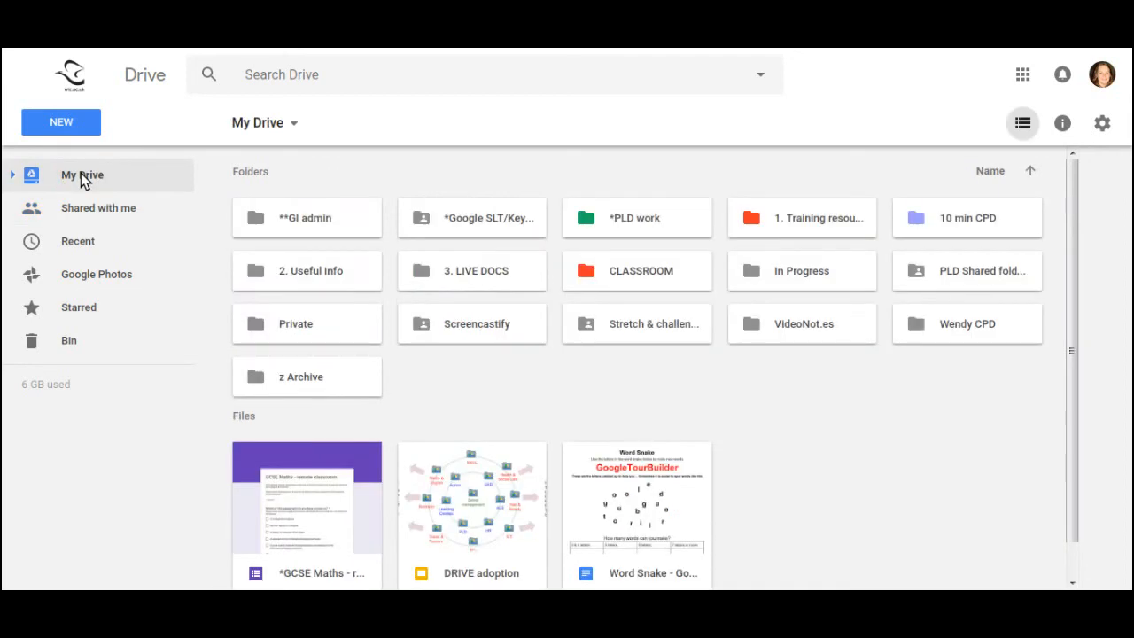